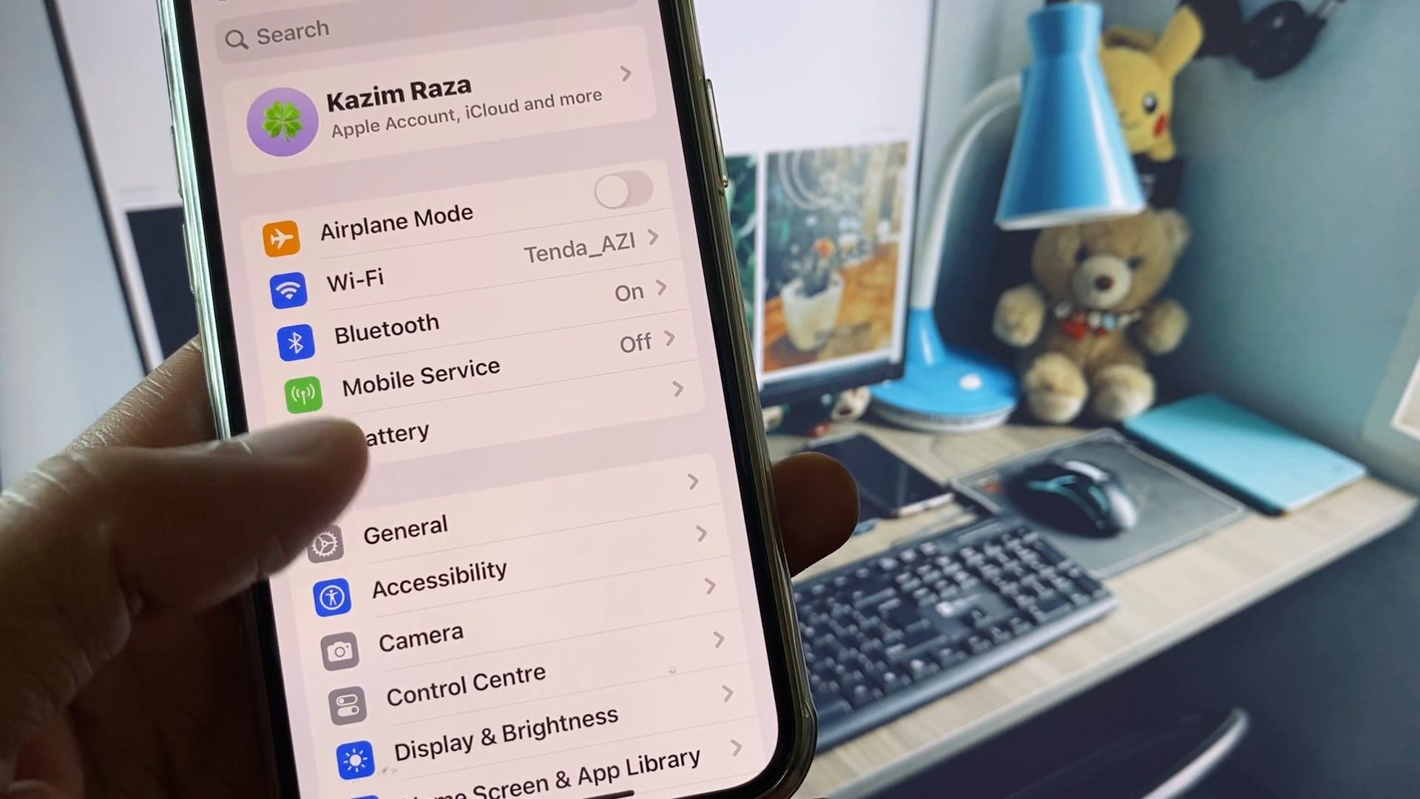
# - Check the VPN and device management settings, then check for an iOS software update
pyautogui.scroll(3)
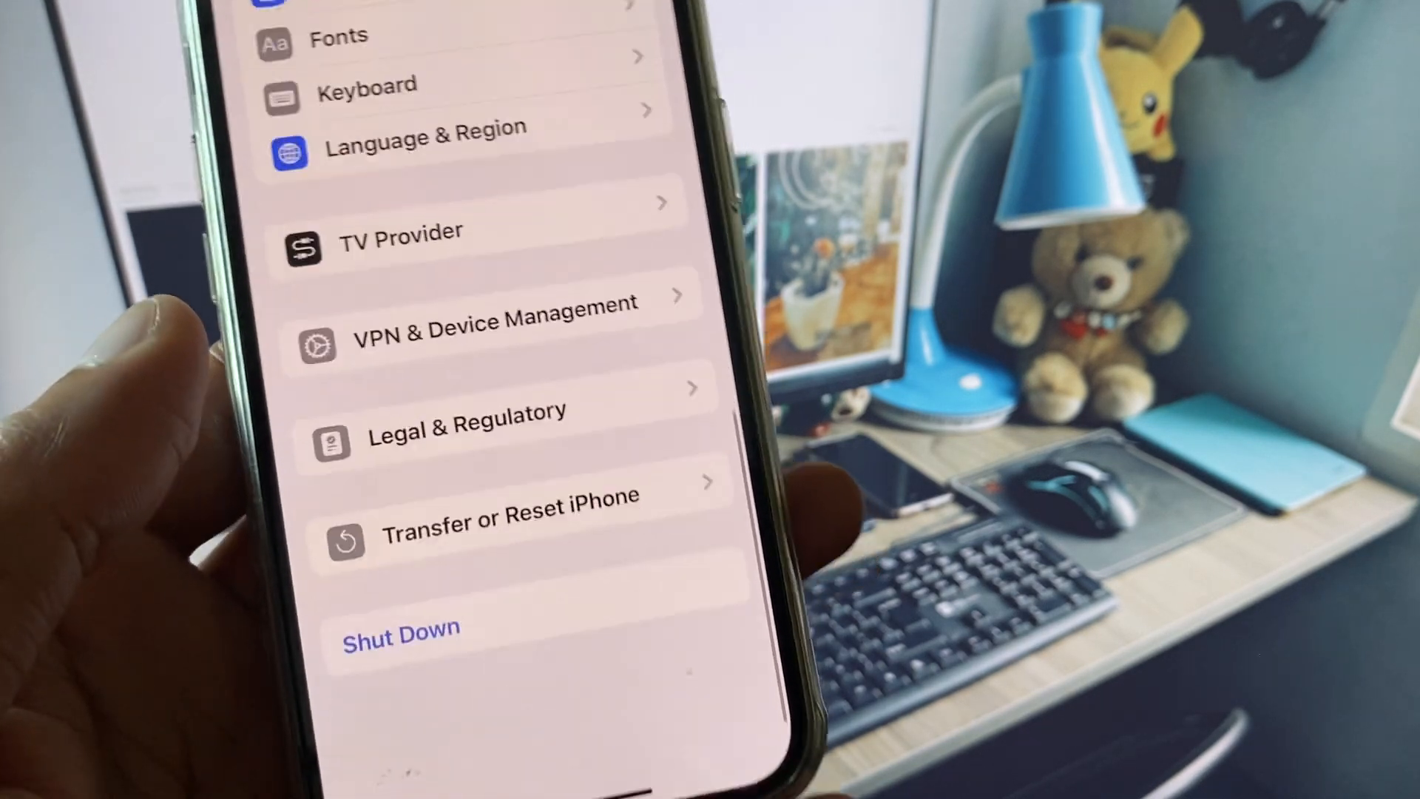
pyautogui.click(484, 322)
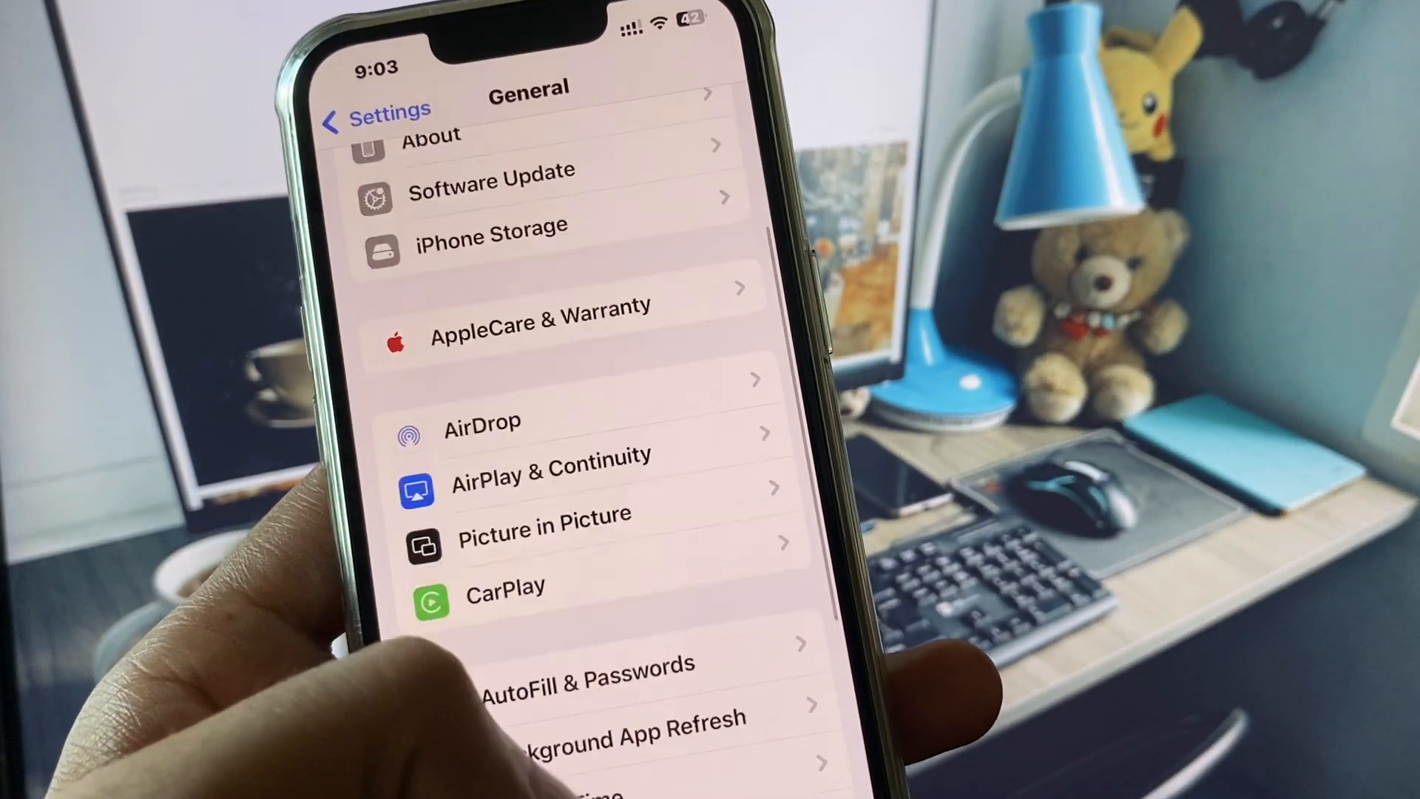
pyautogui.click(492, 171)
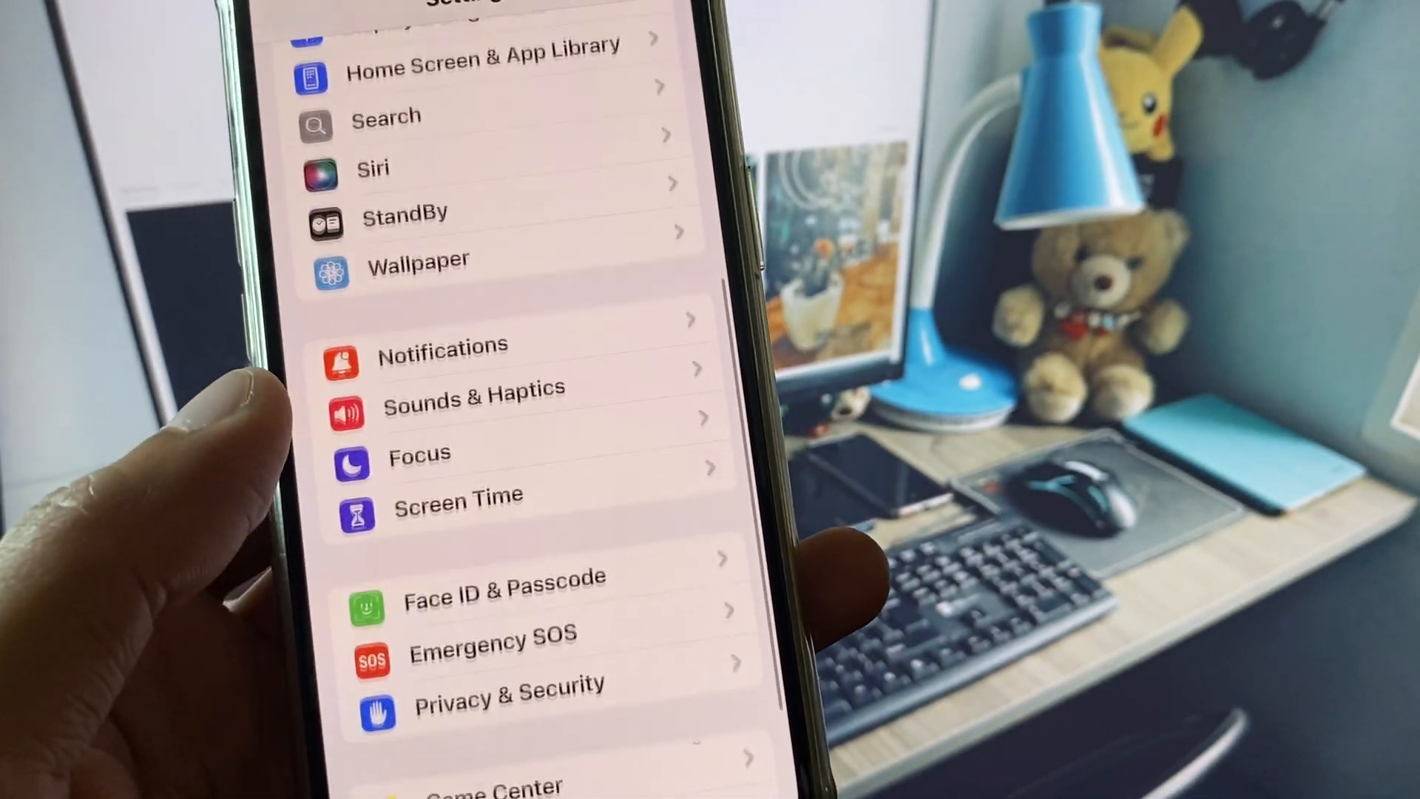
# - Review the Messages settings, then go back to the alphabetical apps list
pyautogui.scroll(3)
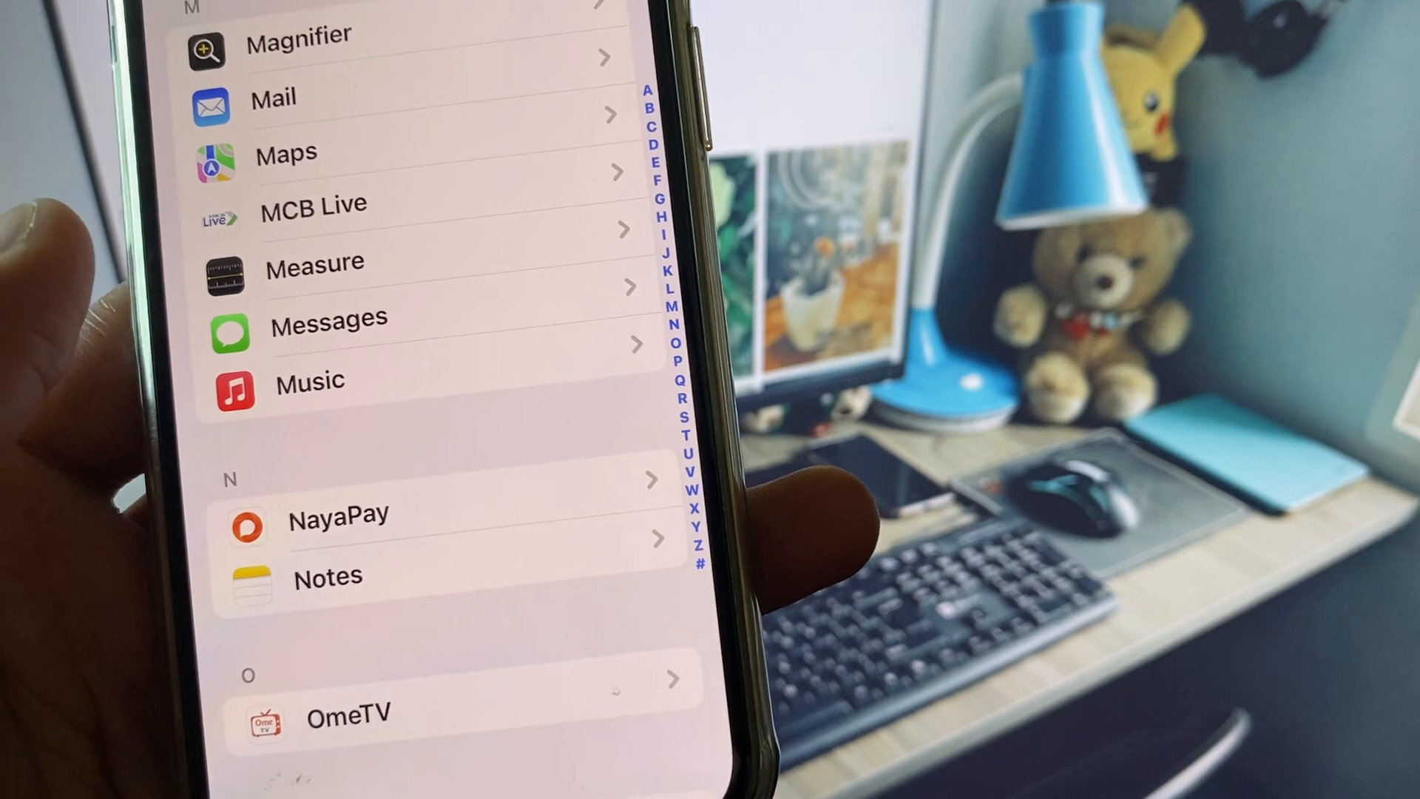
pyautogui.click(328, 318)
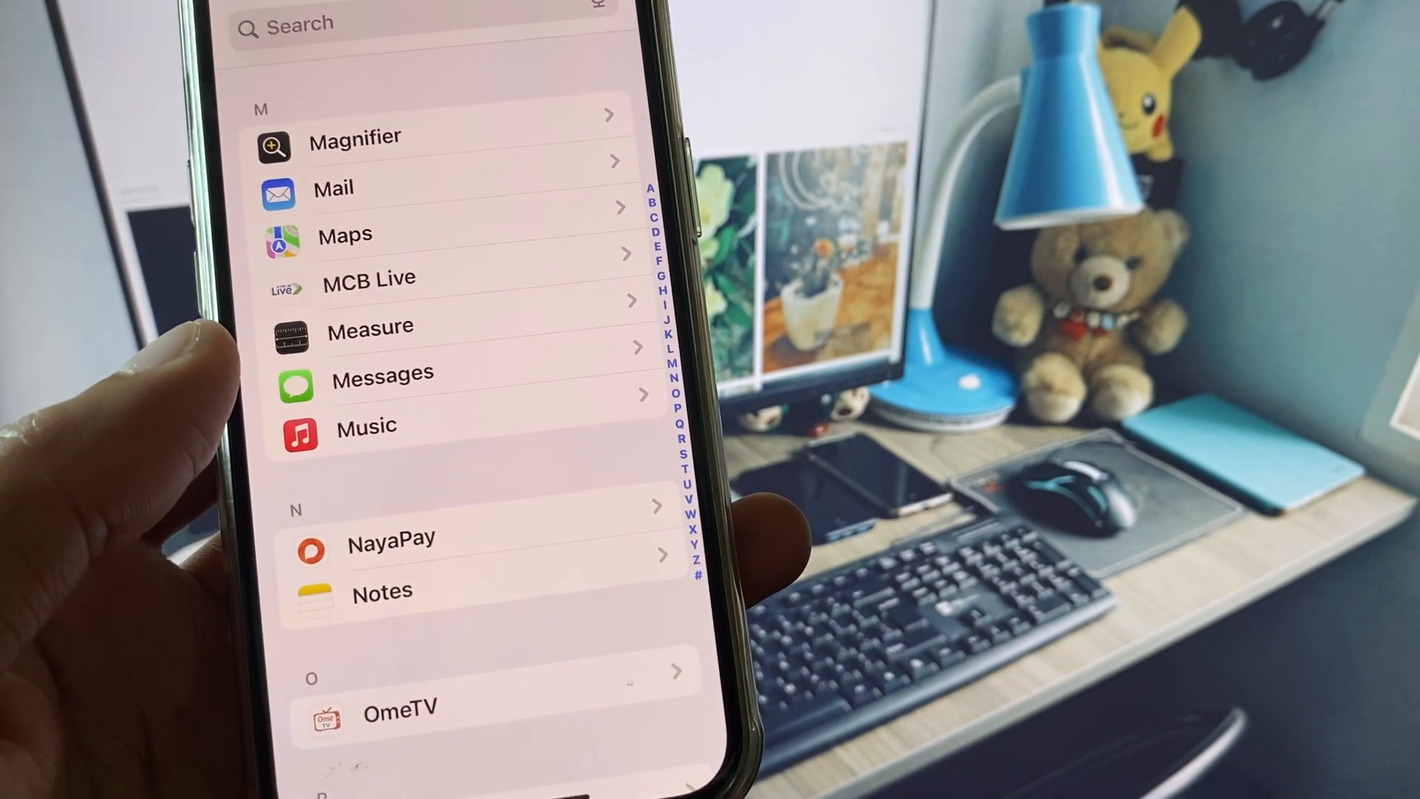
pyautogui.scroll(3)
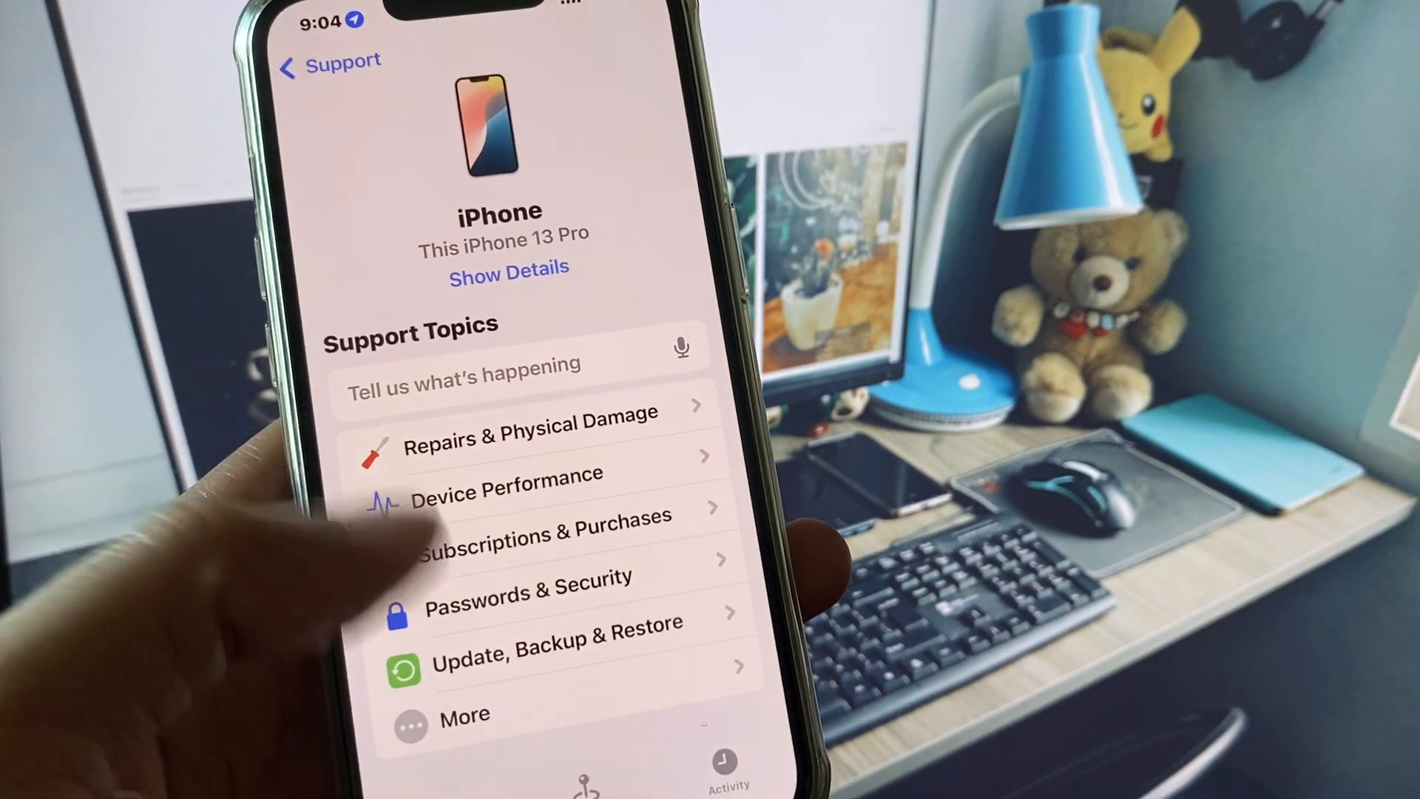
# - Pick the Messages support topic and show Apple Support's call hours and phone number
pyautogui.click(465, 715)
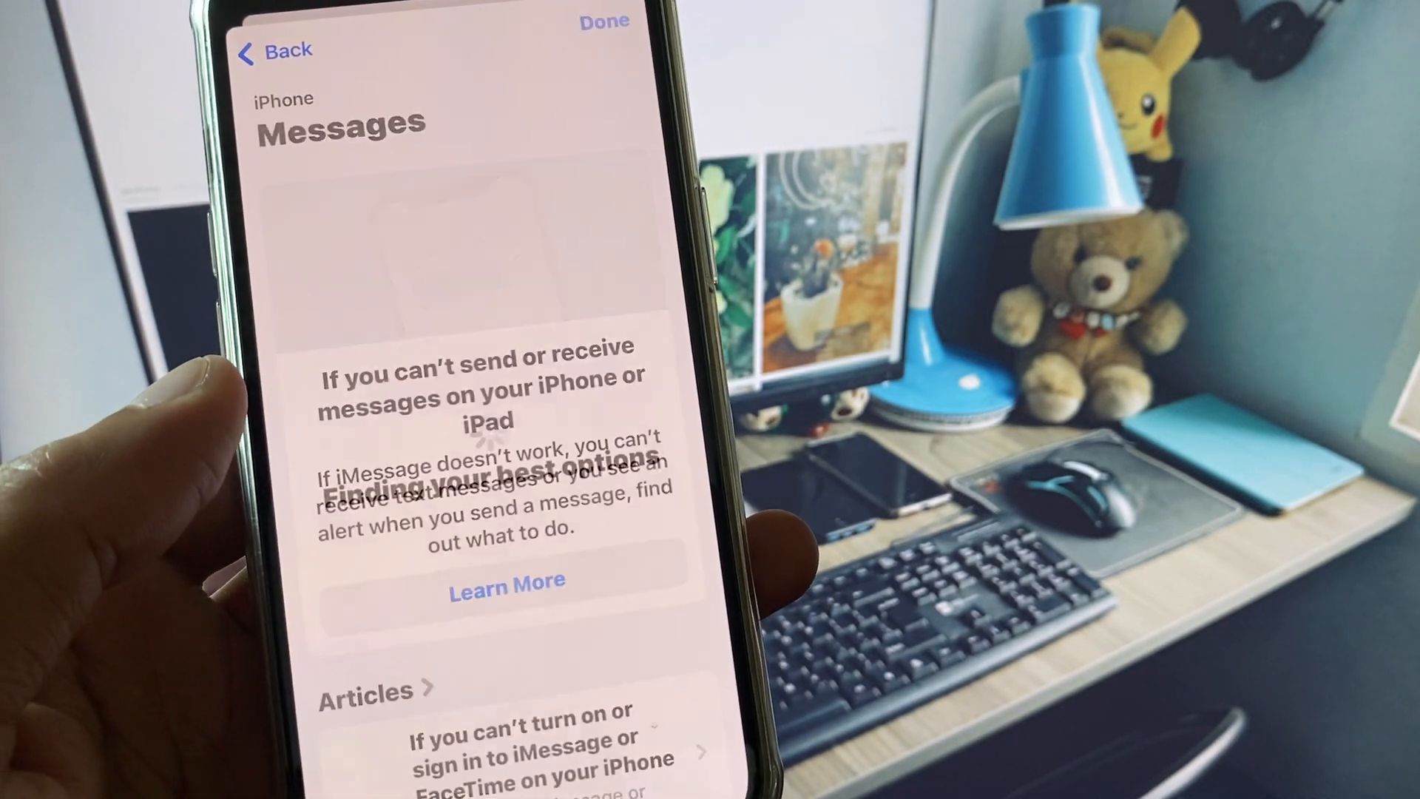
pyautogui.scroll(3)
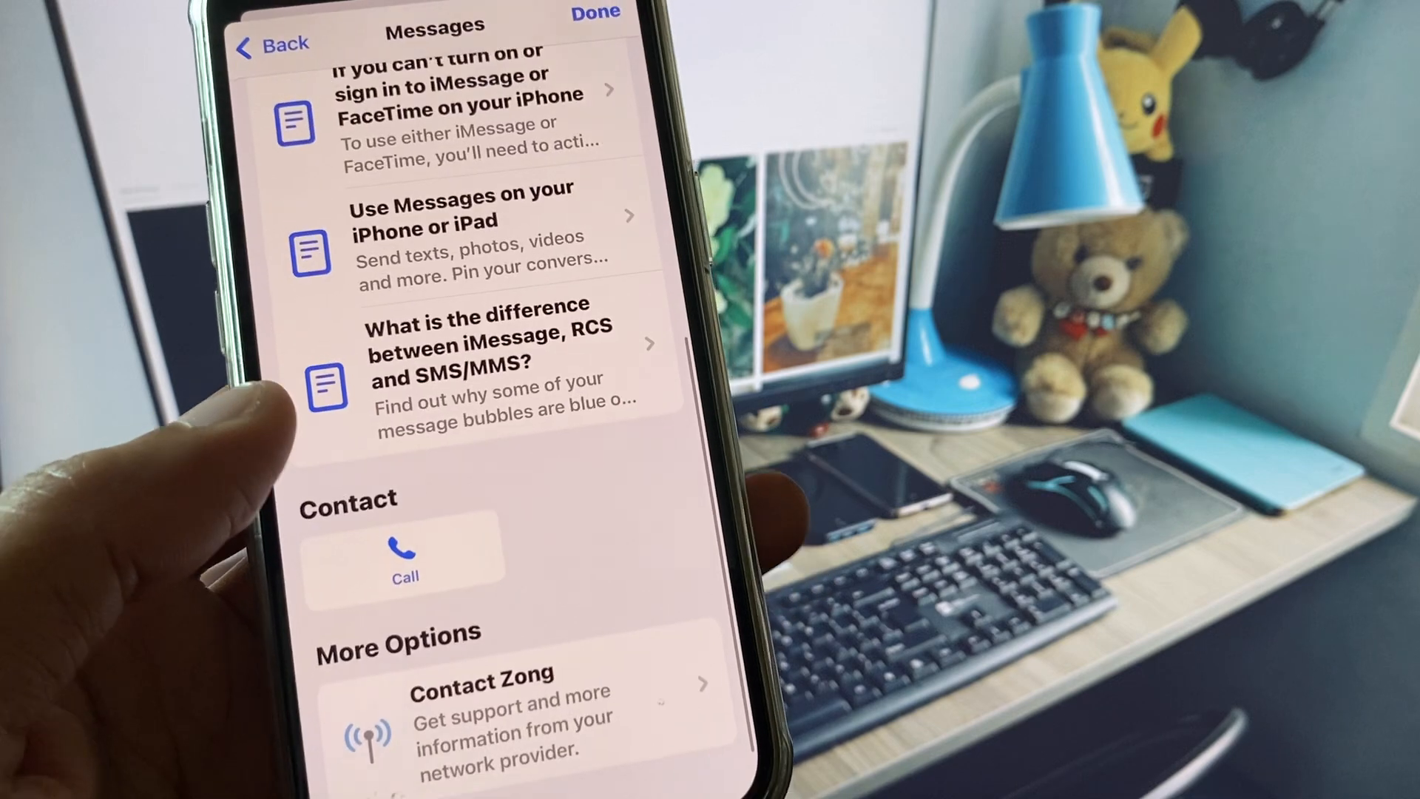
pyautogui.click(404, 557)
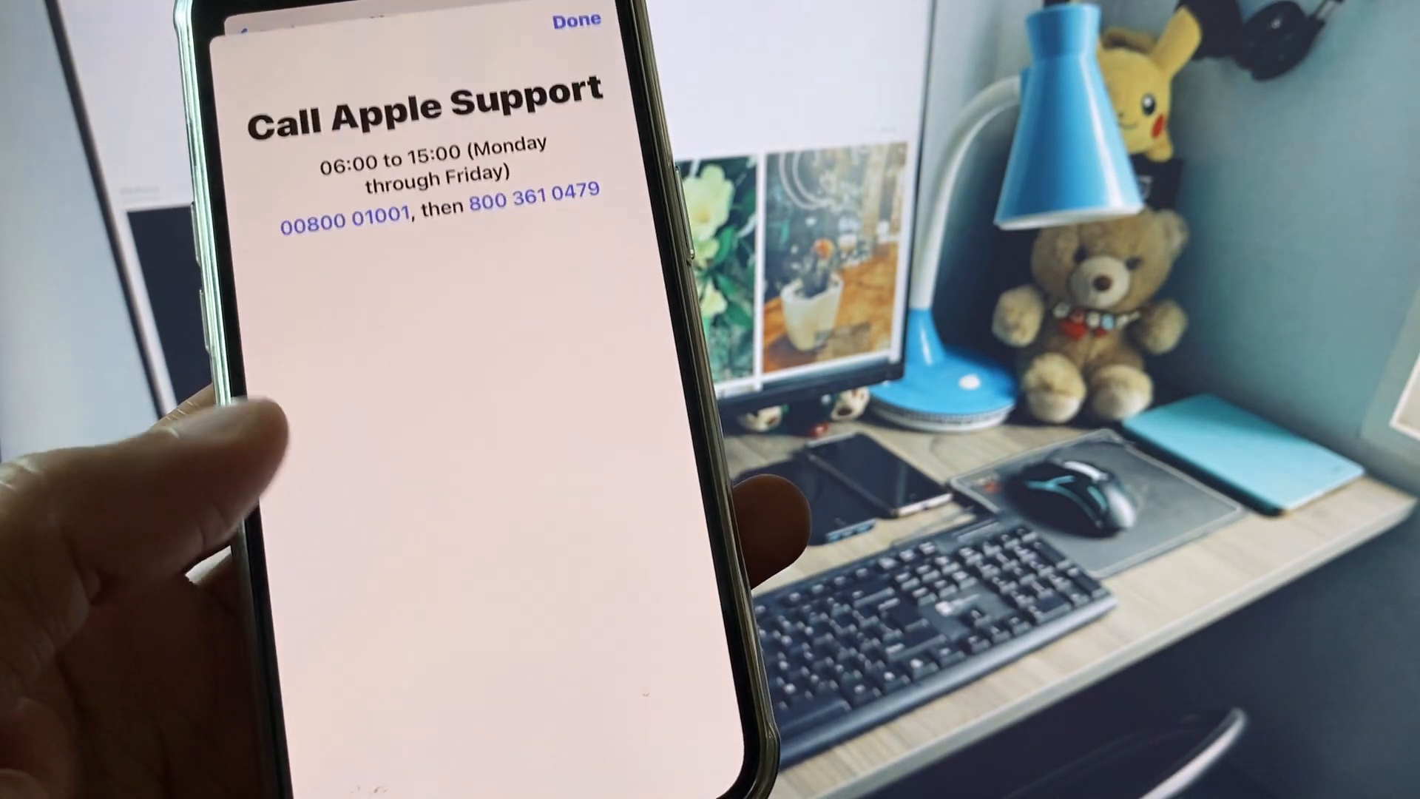